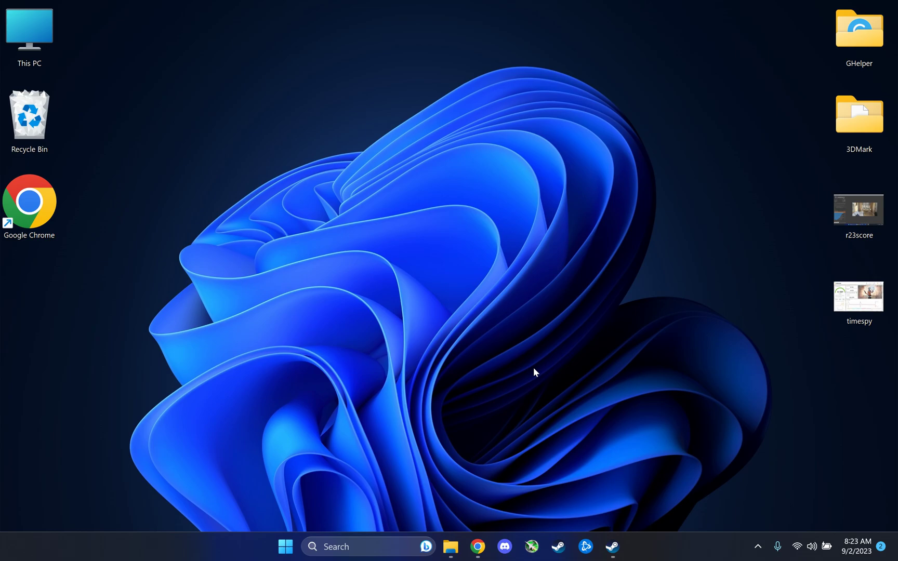
pyautogui.moveTo(575, 278)
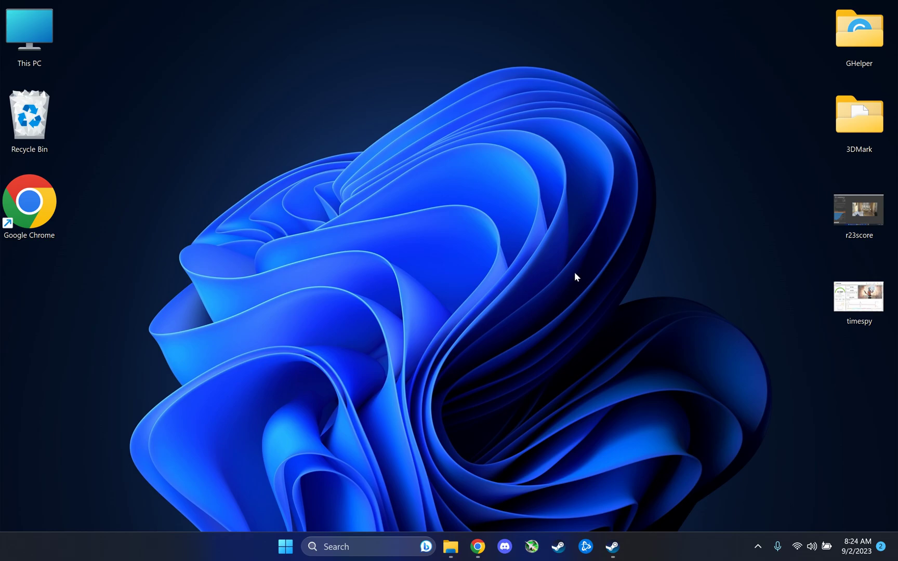
pyautogui.moveTo(404, 214)
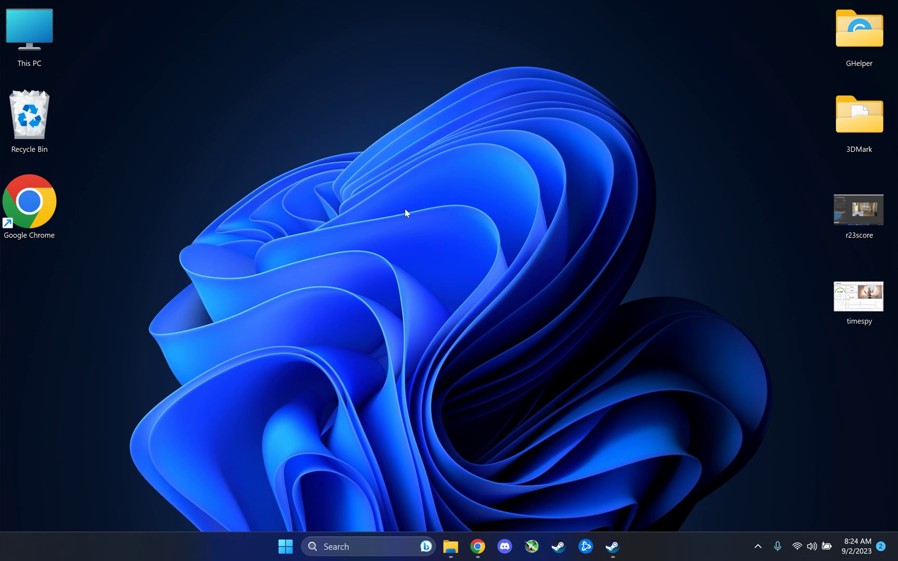
pyautogui.moveTo(434, 292)
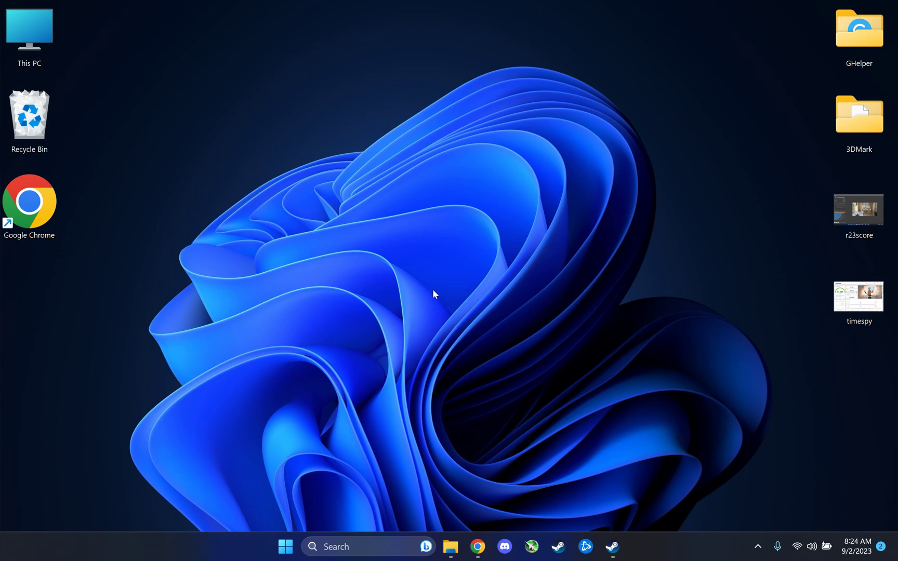
pyautogui.moveTo(702, 326)
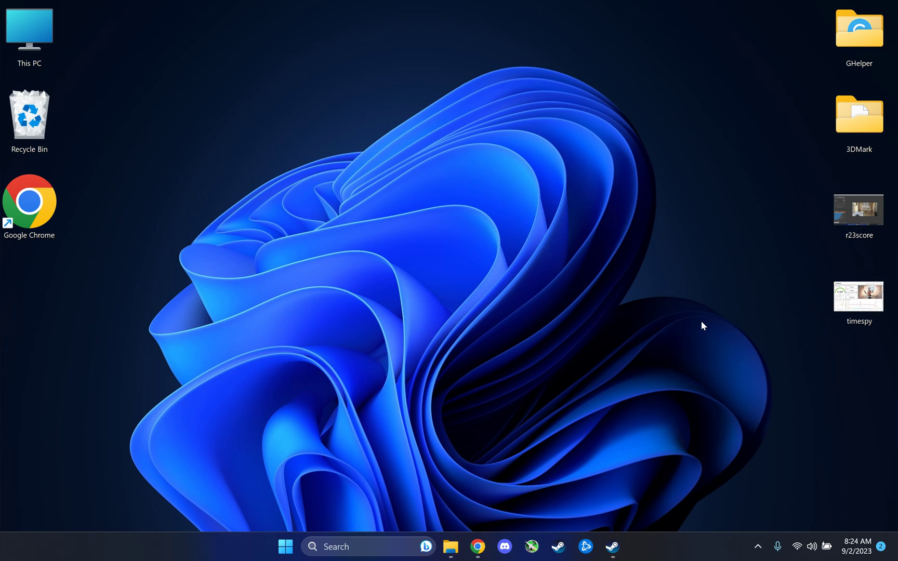
pyautogui.moveTo(508, 313)
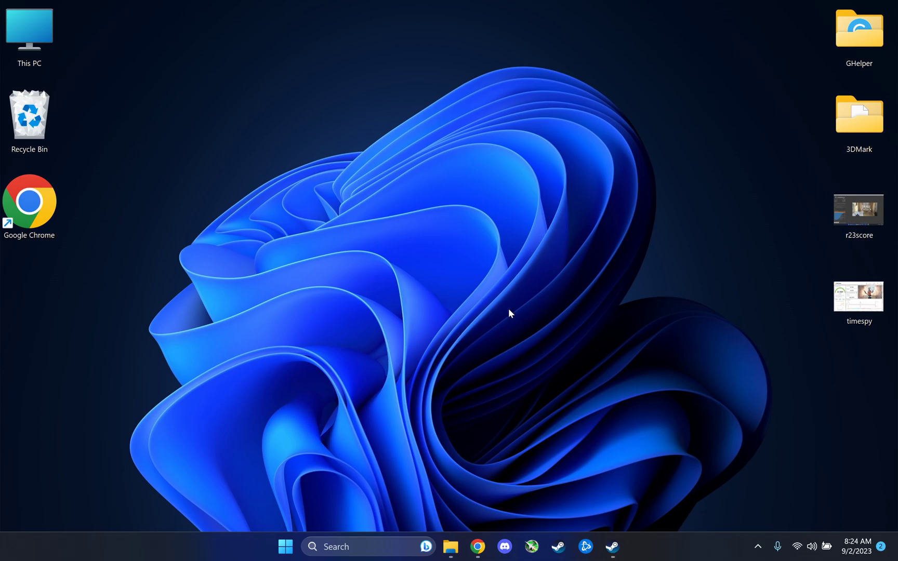
# Open the r23score screenshot from the desktop, reopen it, and maximize it for a closer look.
pyautogui.click(858, 211)
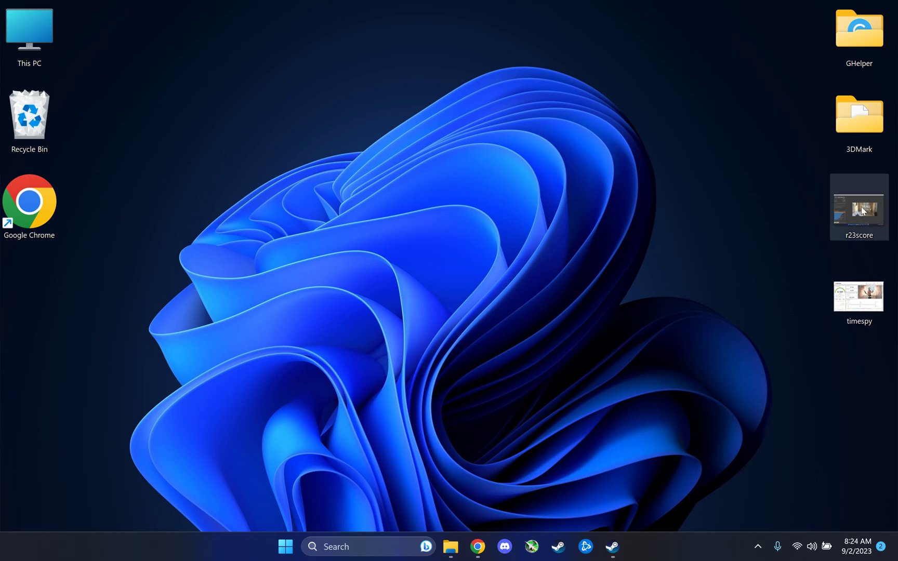
pyautogui.doubleClick(859, 207)
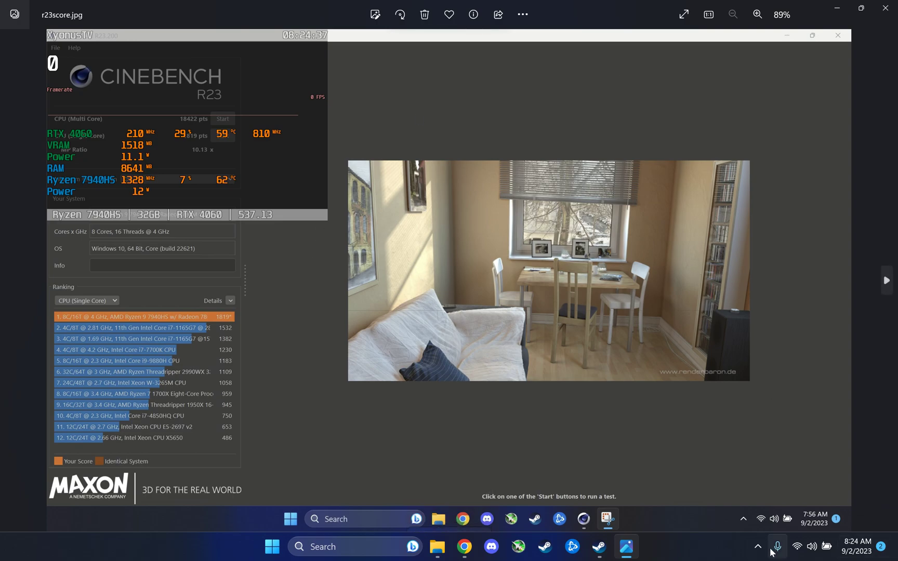
pyautogui.click(759, 544)
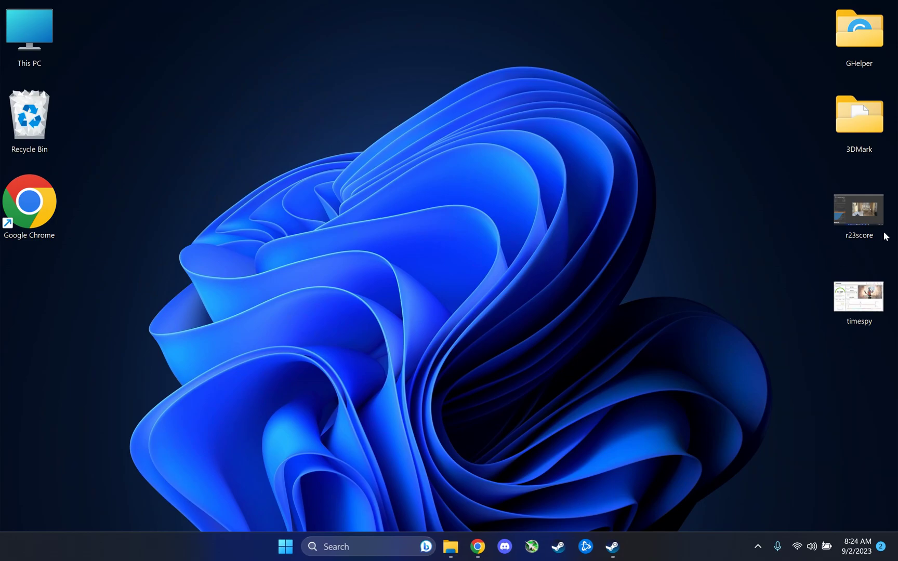
pyautogui.doubleClick(859, 210)
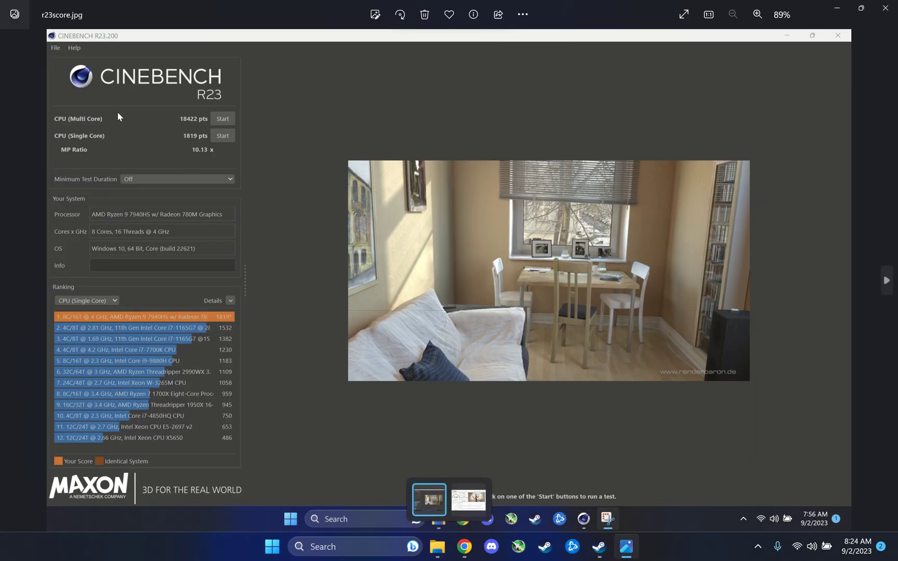
pyautogui.click(757, 14)
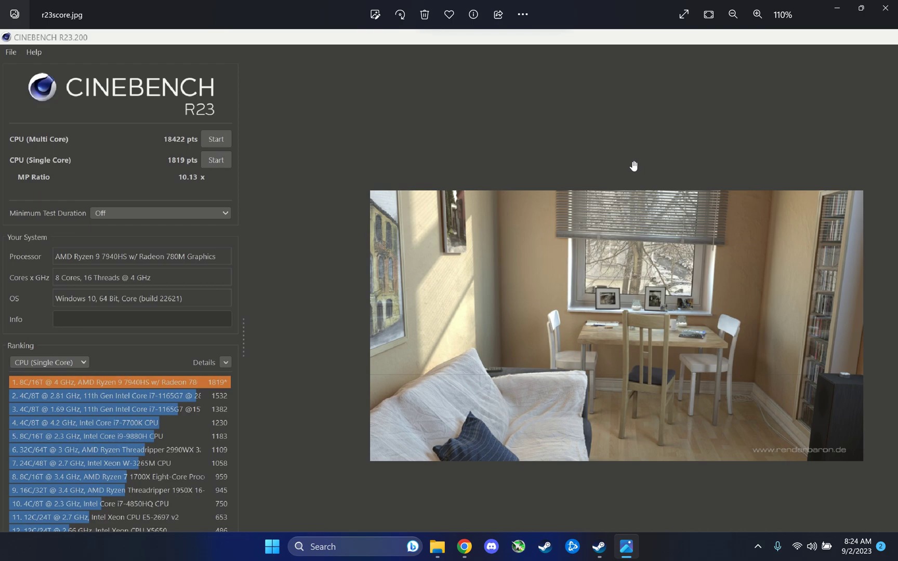
pyautogui.moveTo(14, 140)
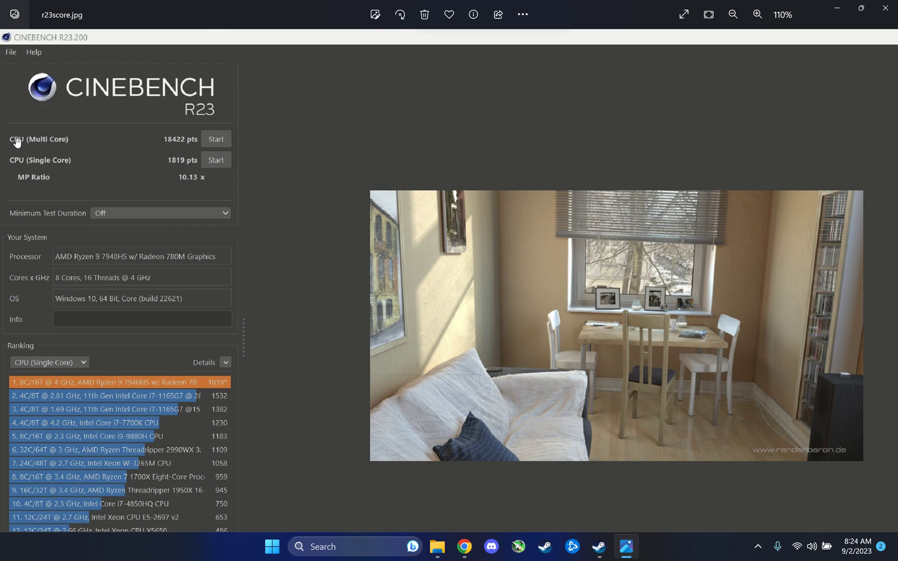
pyautogui.moveTo(175, 142)
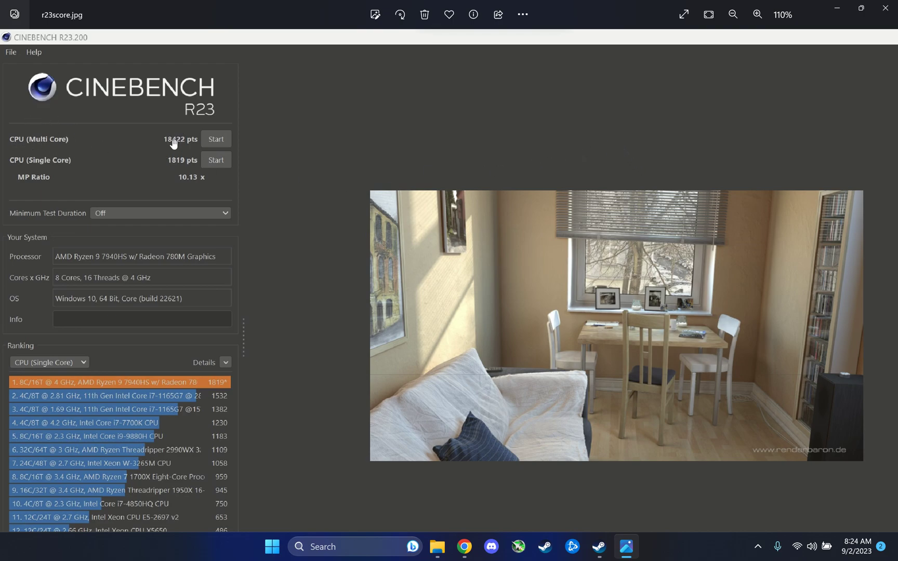
pyautogui.moveTo(167, 140)
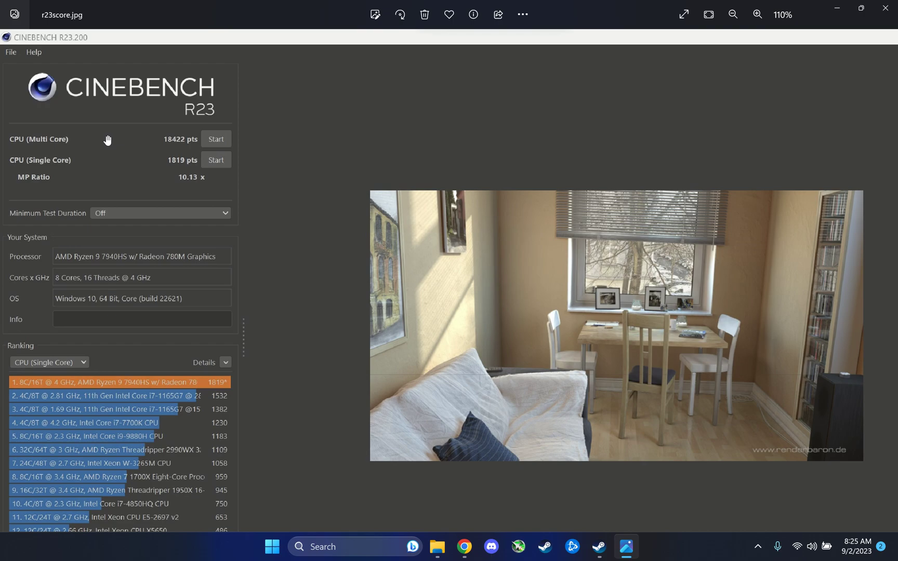
pyautogui.moveTo(165, 140)
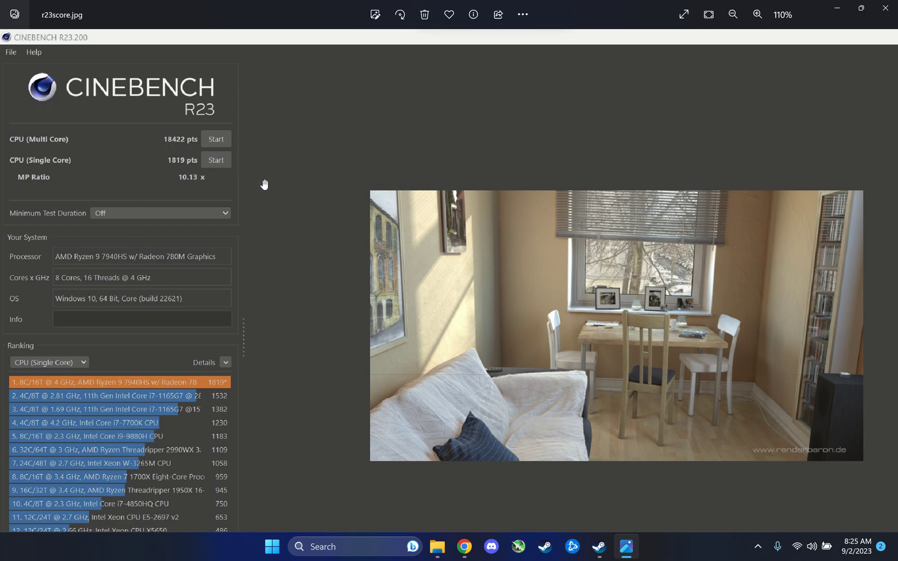
pyautogui.moveTo(166, 143)
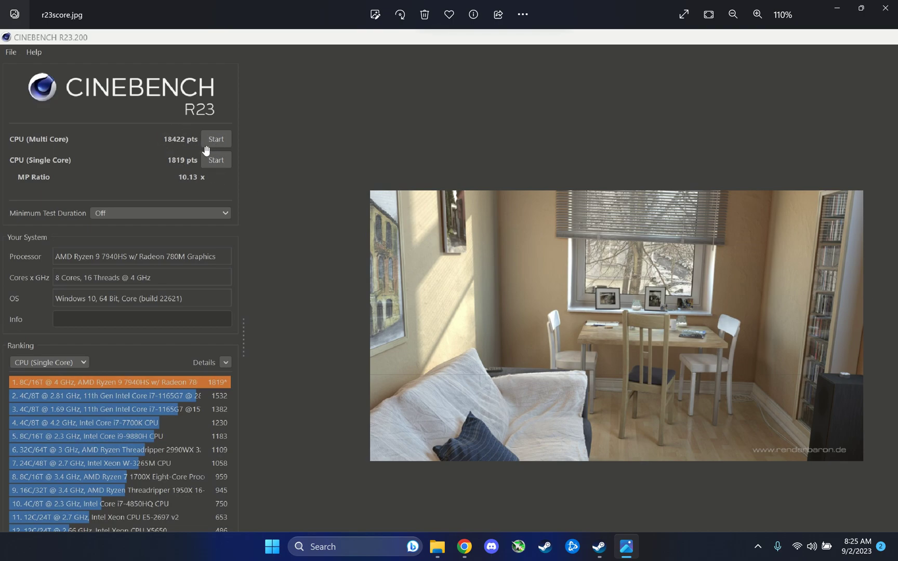
pyautogui.moveTo(186, 149)
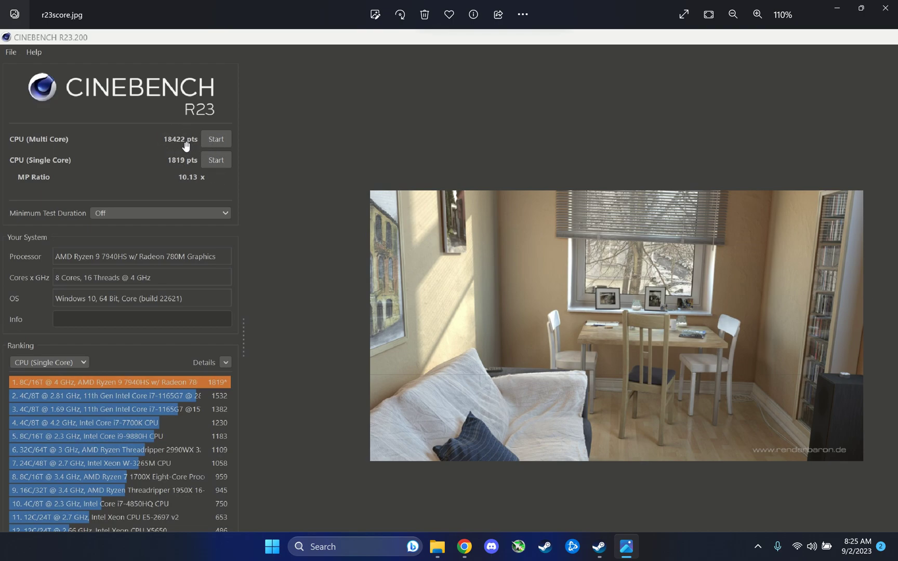
pyautogui.moveTo(204, 112)
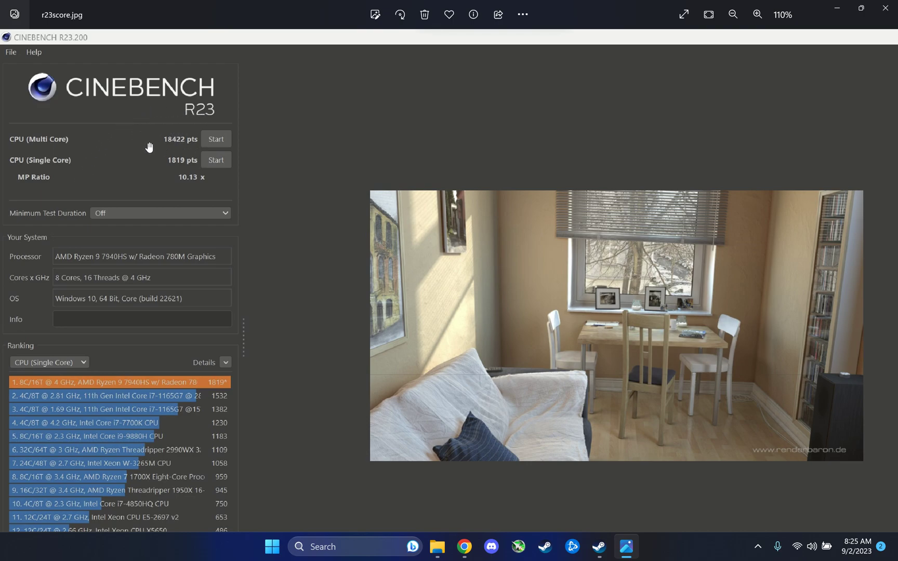
pyautogui.moveTo(243, 160)
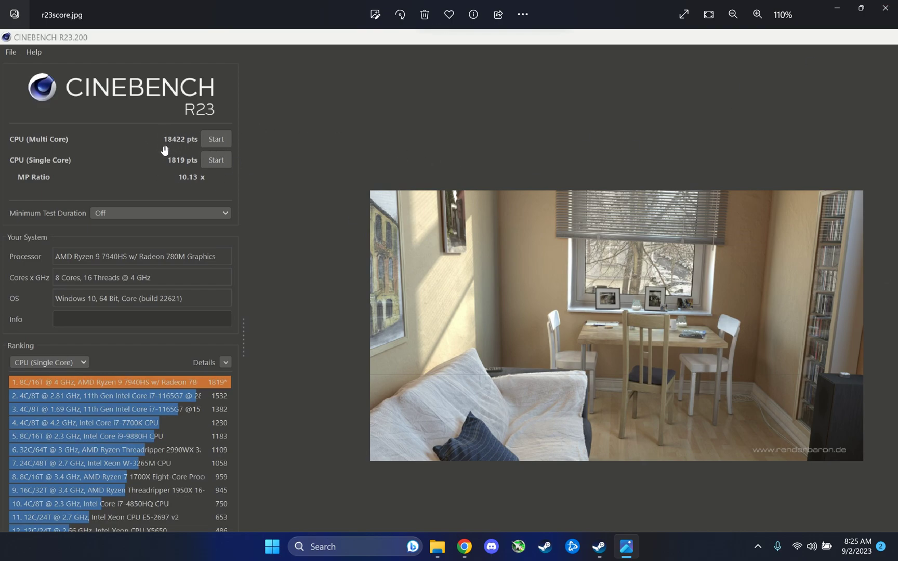
pyautogui.moveTo(372, 151)
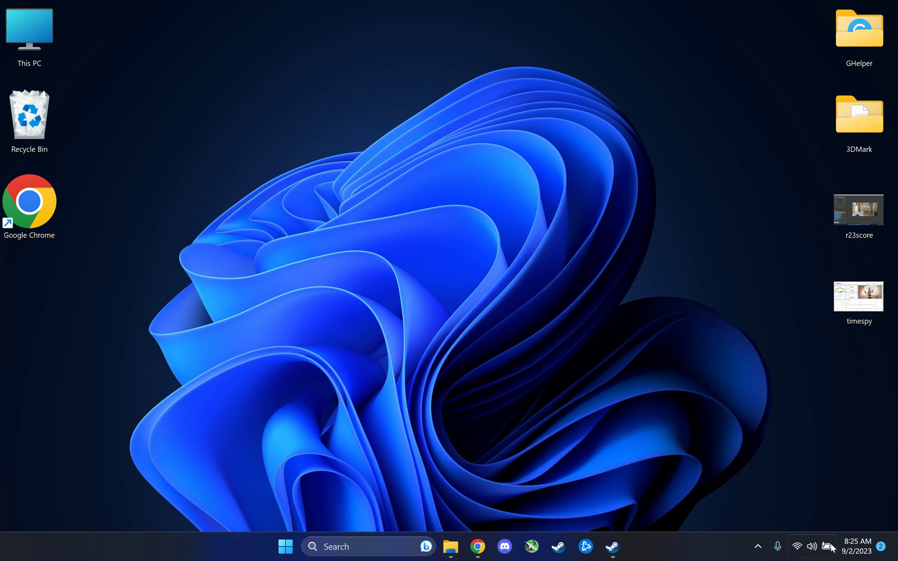
# Open the G-Helper control panel from the hidden tray icons, then its Fans and Power settings.
pyautogui.click(757, 544)
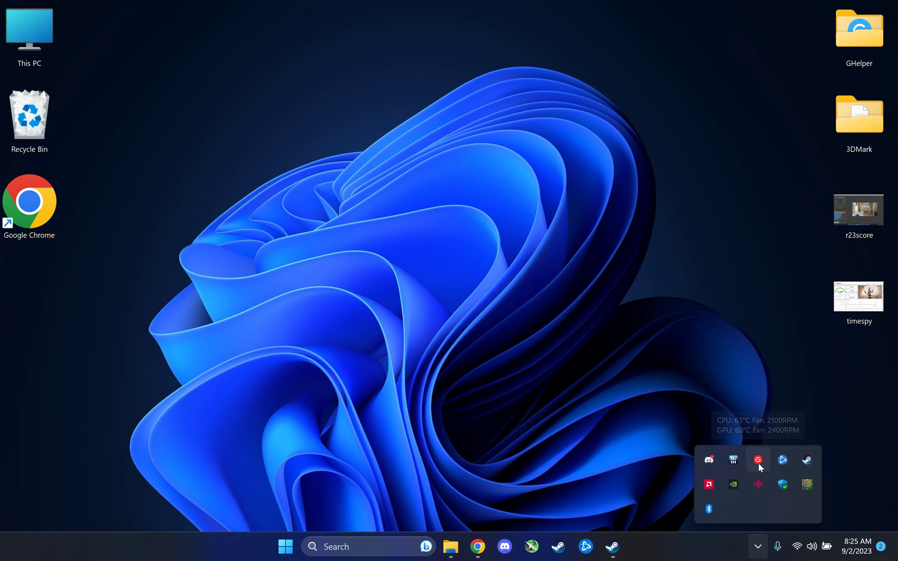
pyautogui.click(758, 460)
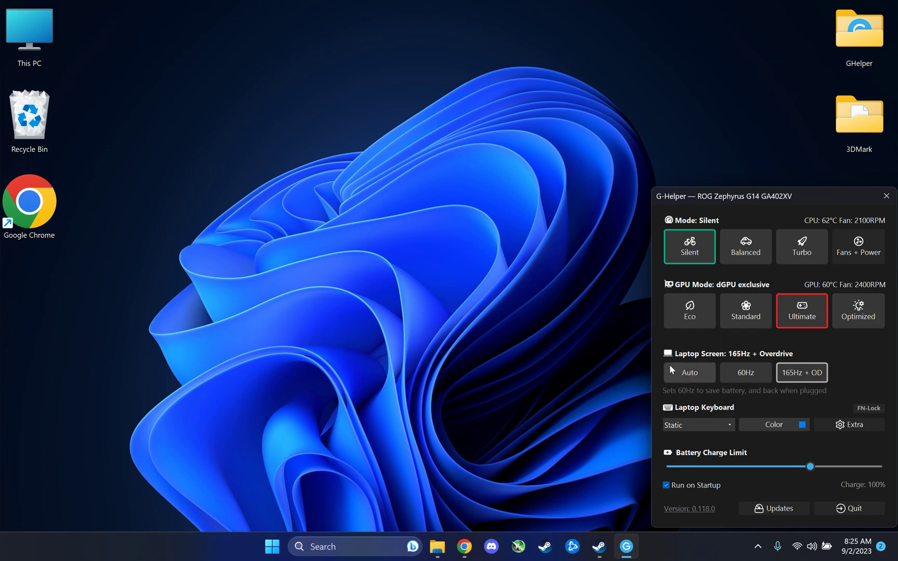
pyautogui.moveTo(480, 352)
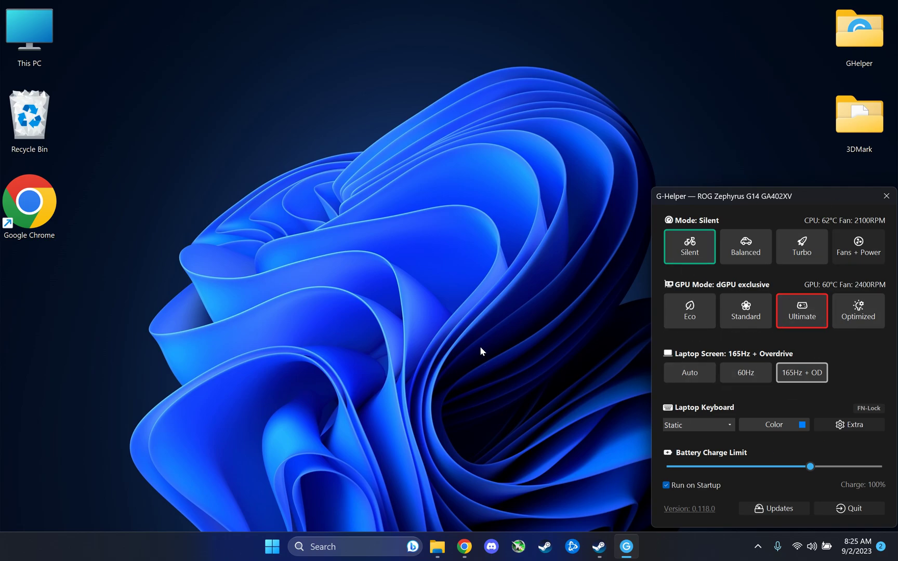
pyautogui.moveTo(653, 206)
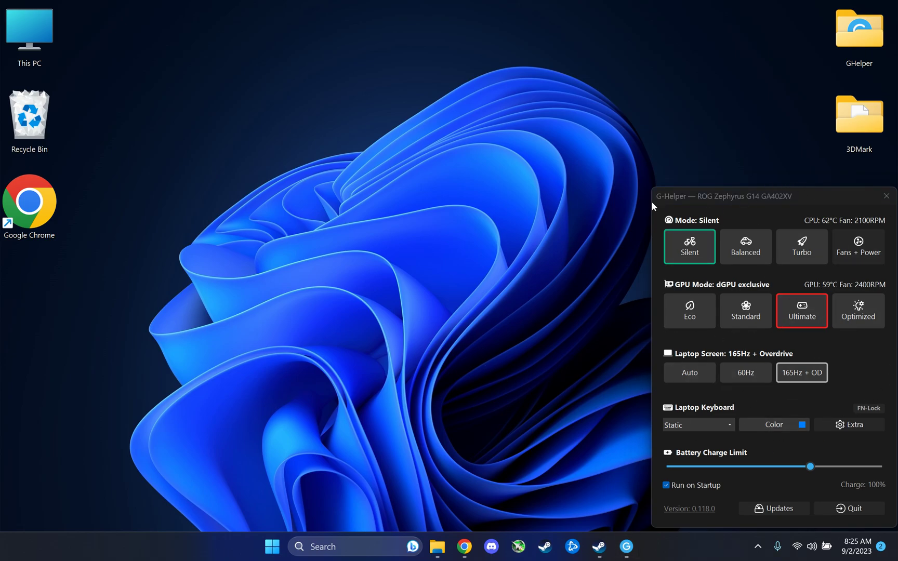
pyautogui.moveTo(778, 183)
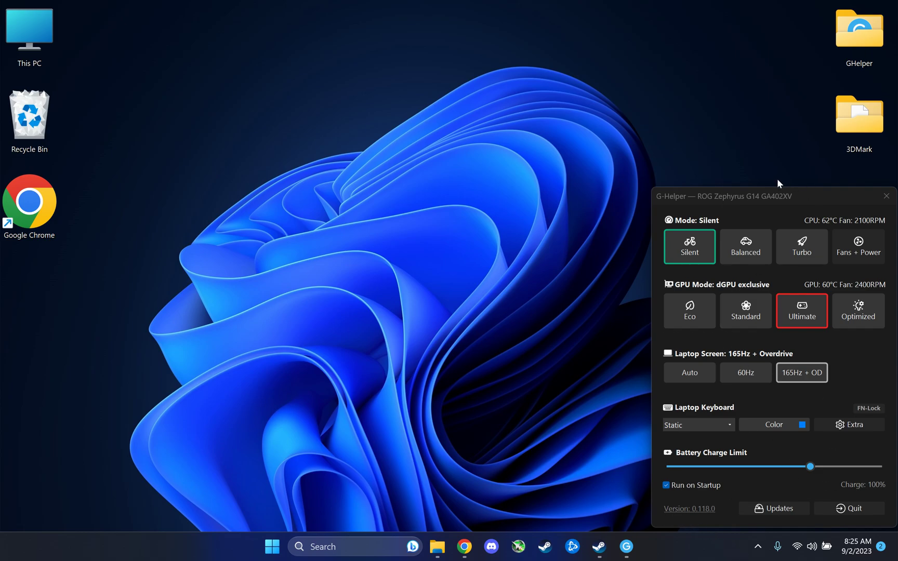
pyautogui.click(858, 246)
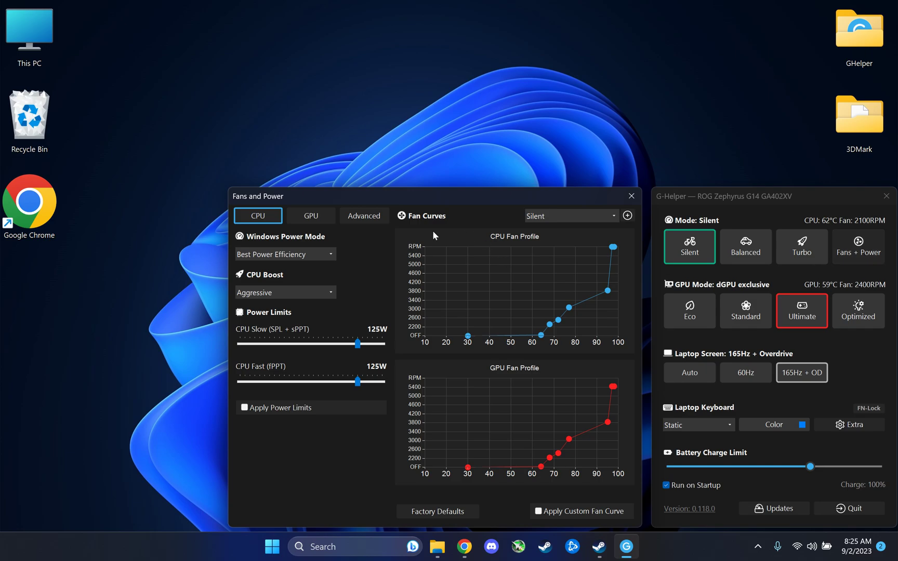
# Show the Advanced section with CPU undervolt at -12 and the default CPU temp limit.
pyautogui.click(364, 216)
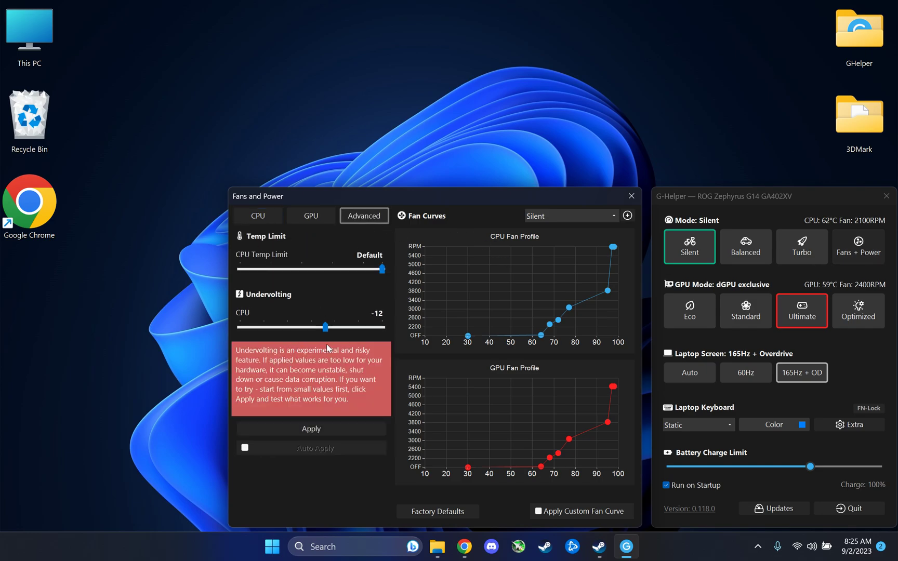
pyautogui.moveTo(573, 244)
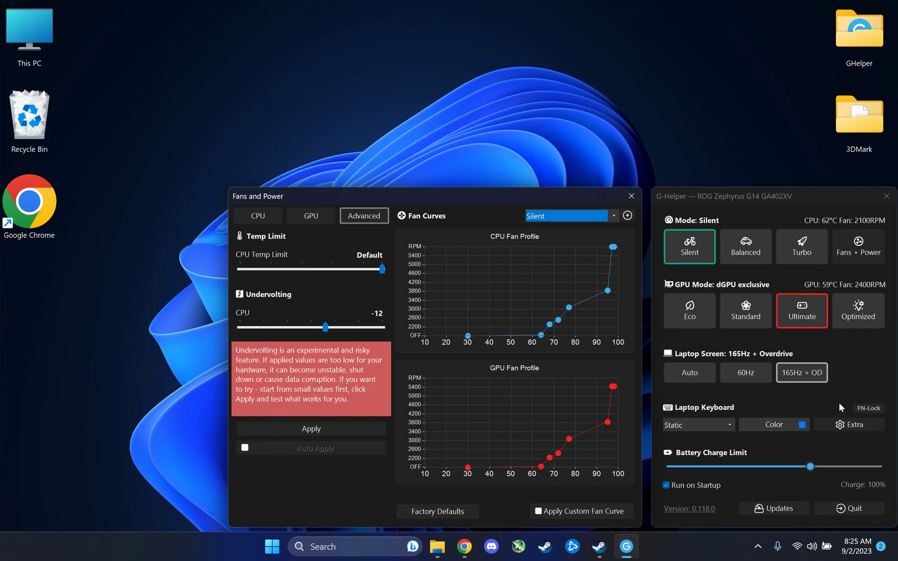
pyautogui.moveTo(631, 196)
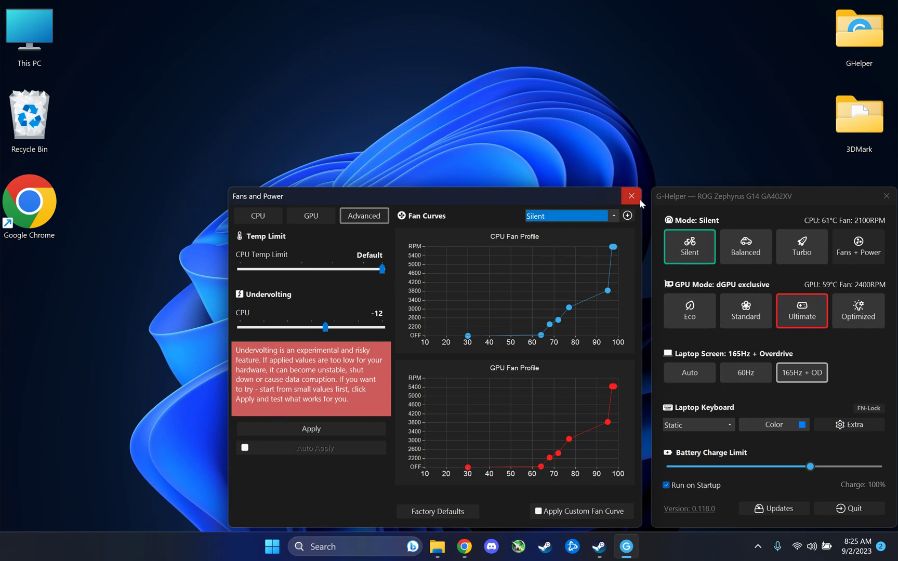
# Close G-Helper's Fans and Power window, leaving the main panel in Silent mode.
pyautogui.click(631, 195)
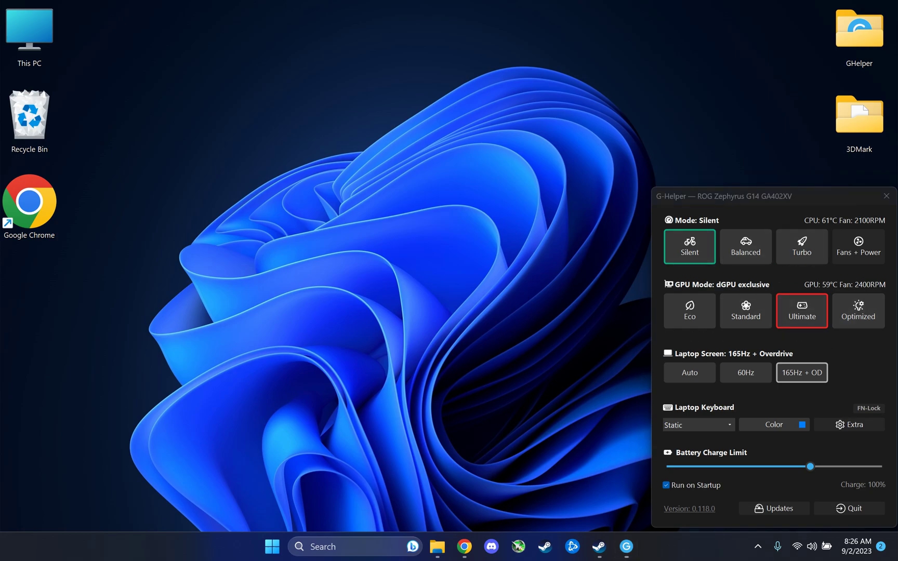
pyautogui.moveTo(454, 341)
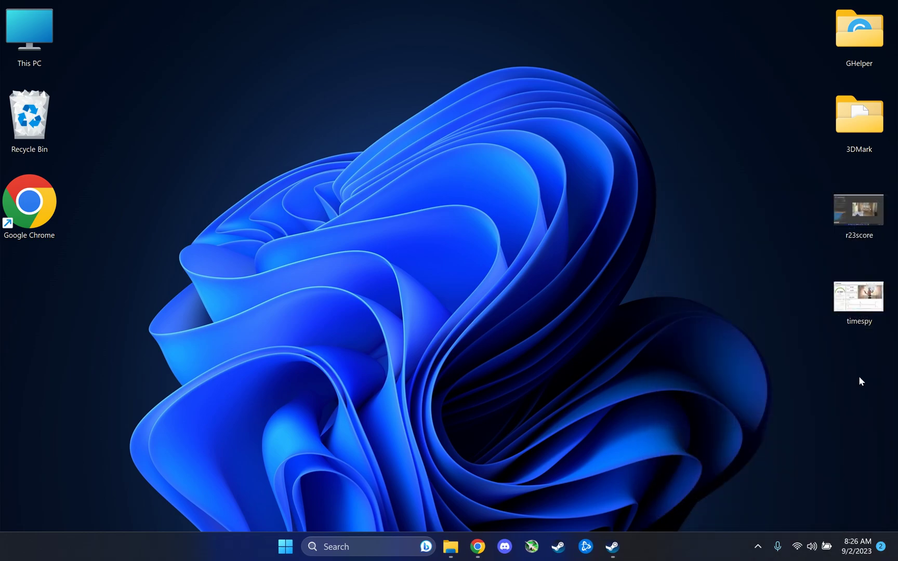
# Open the timespy screenshot in Photos and reopen it to view the 11,089 score.
pyautogui.doubleClick(858, 296)
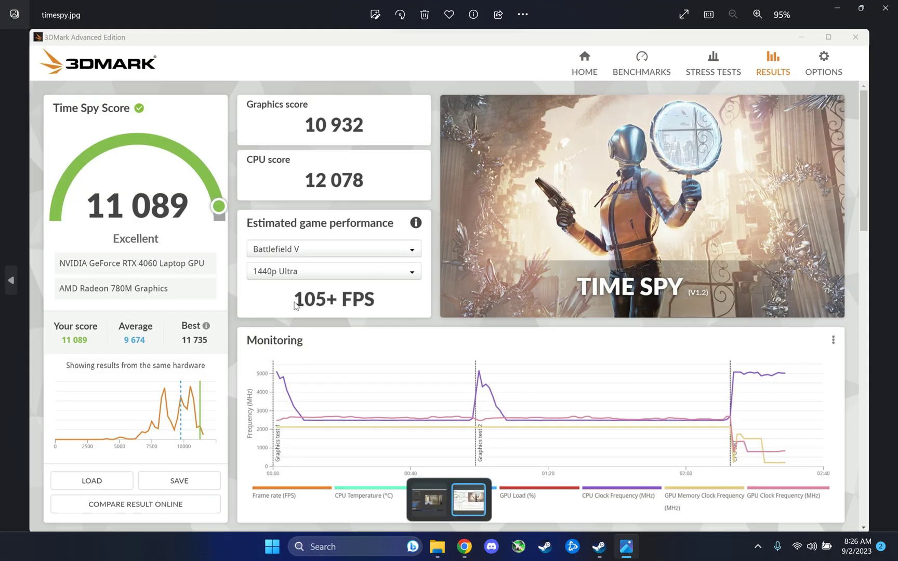
pyautogui.moveTo(253, 242)
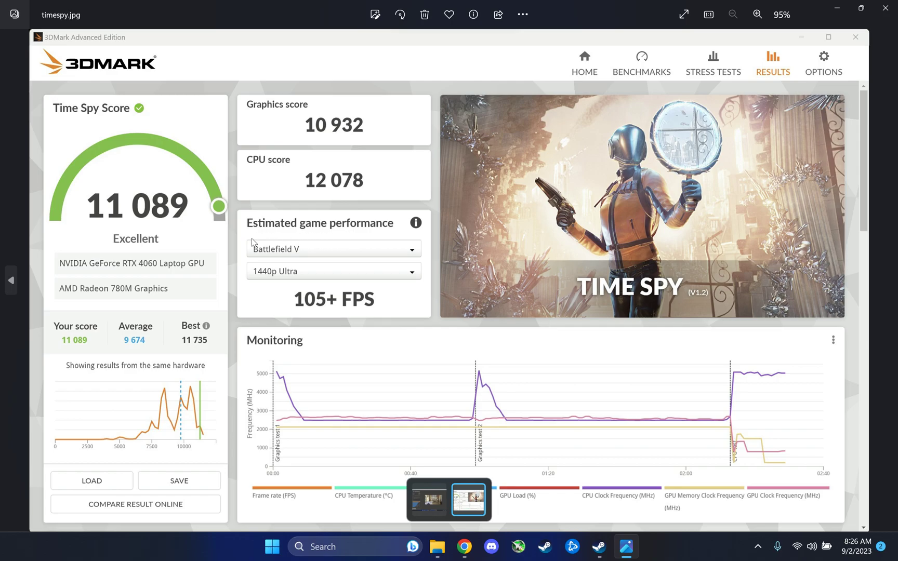
pyautogui.moveTo(144, 353)
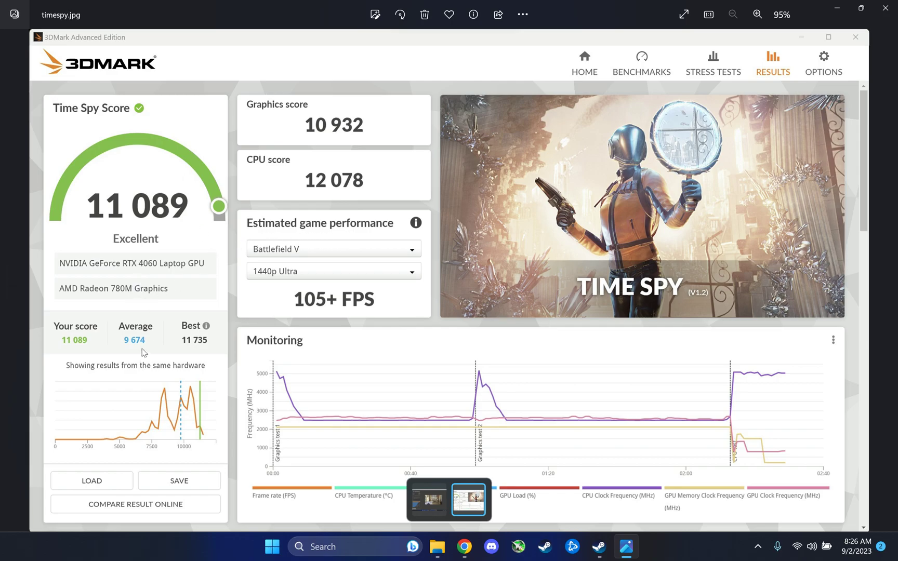
pyautogui.moveTo(146, 310)
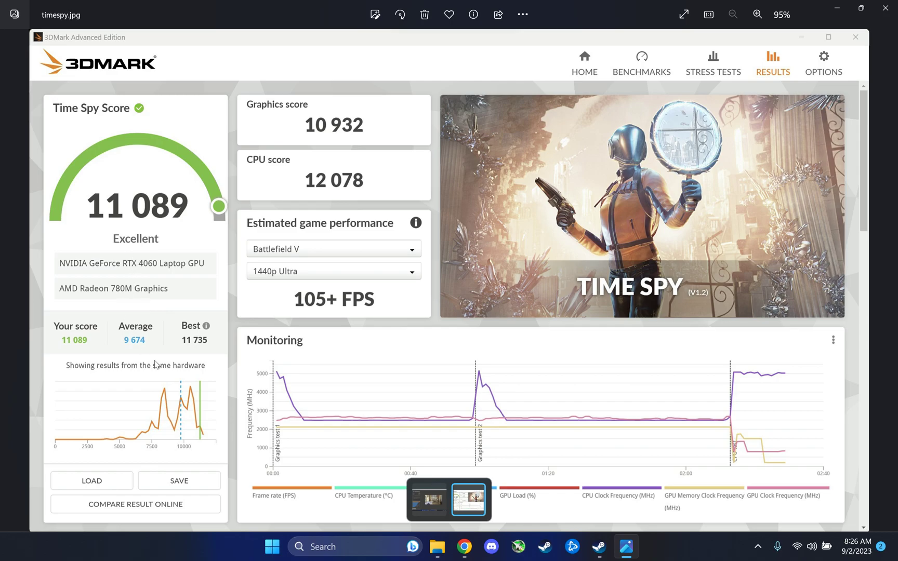
pyautogui.moveTo(130, 351)
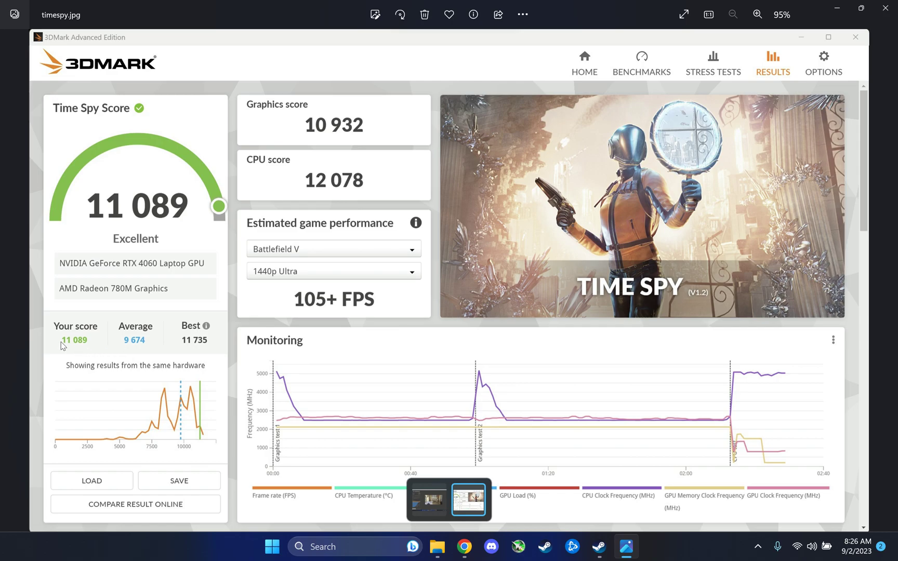
pyautogui.moveTo(200, 435)
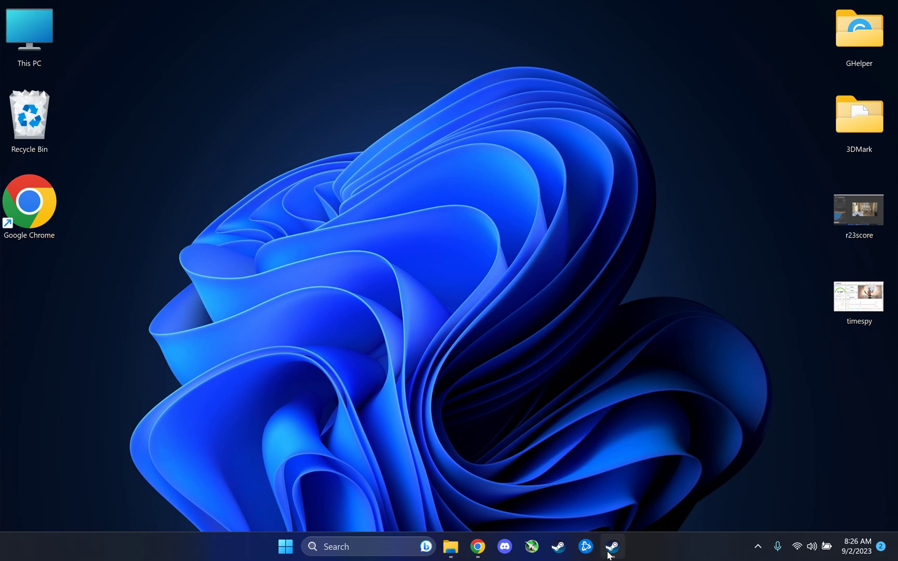
pyautogui.doubleClick(858, 296)
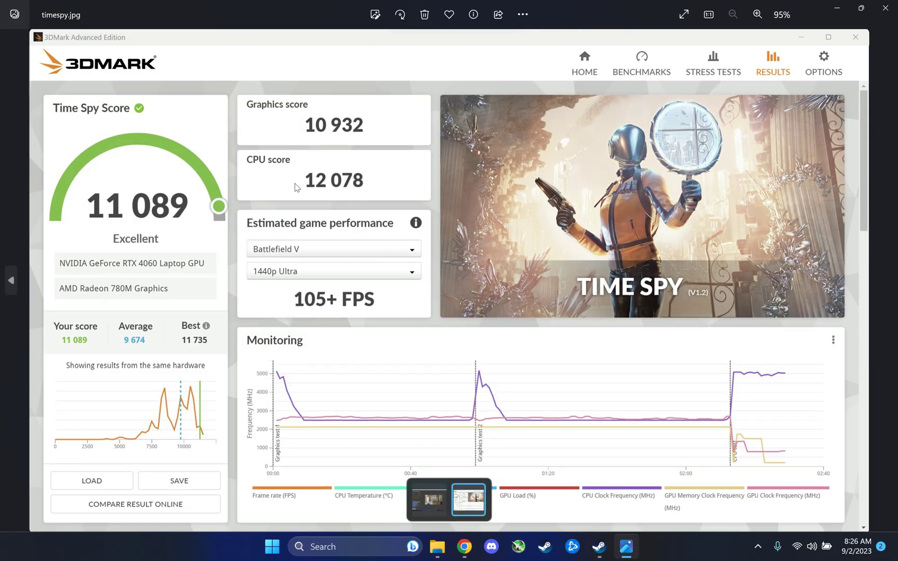
pyautogui.moveTo(352, 192)
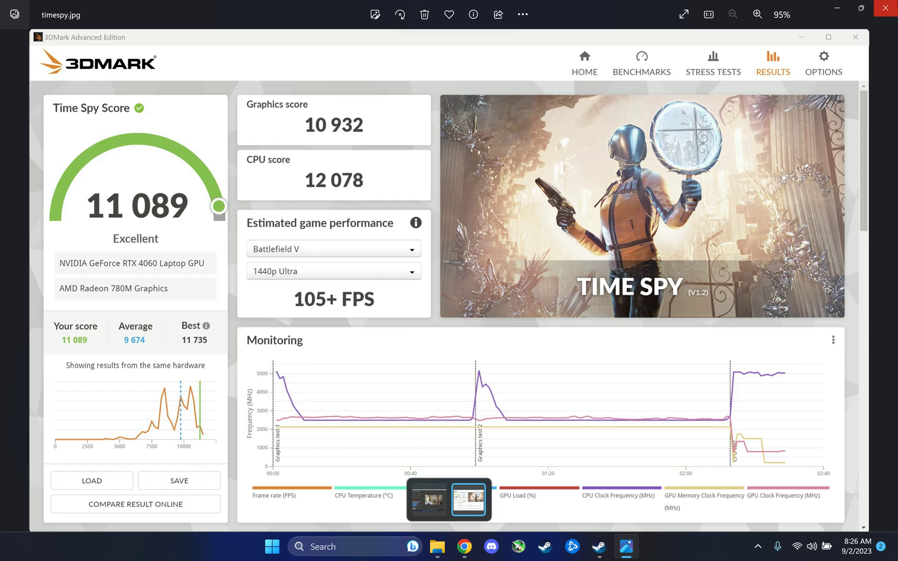
# Close the Photos window showing the Time Spy screenshot.
pyautogui.click(886, 7)
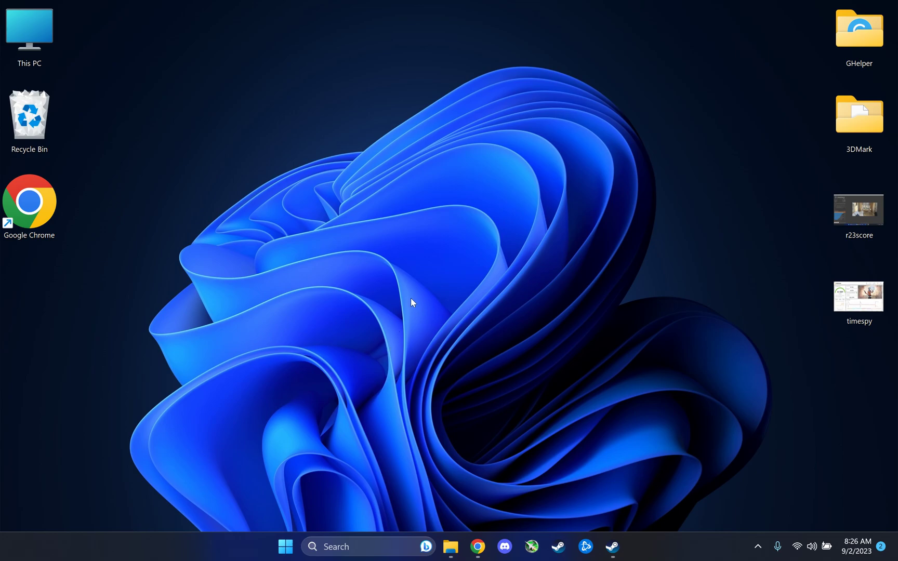
pyautogui.moveTo(390, 317)
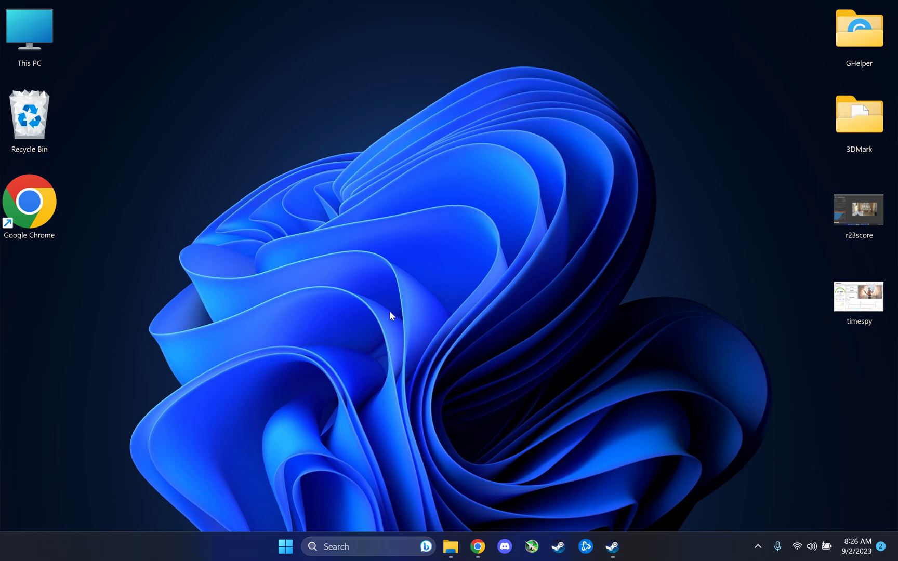
pyautogui.moveTo(386, 326)
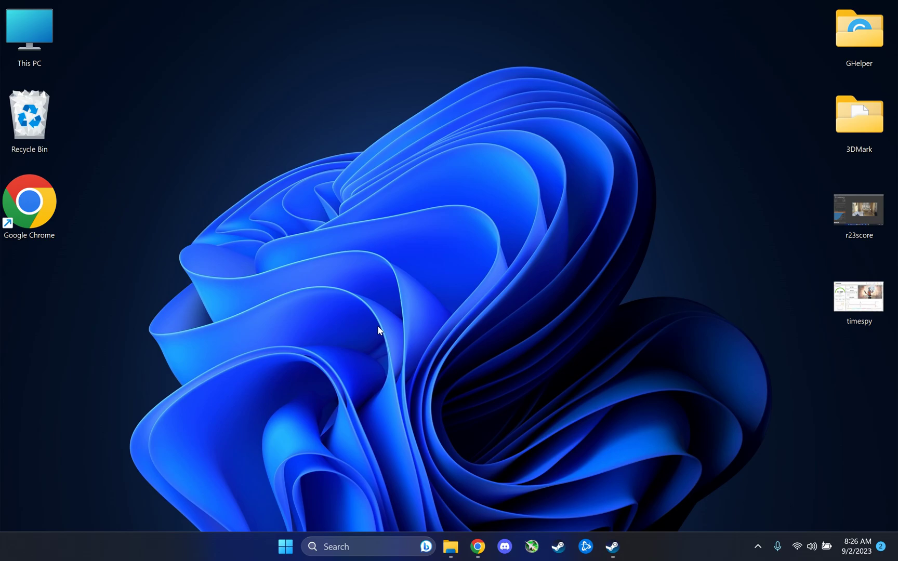
pyautogui.moveTo(474, 366)
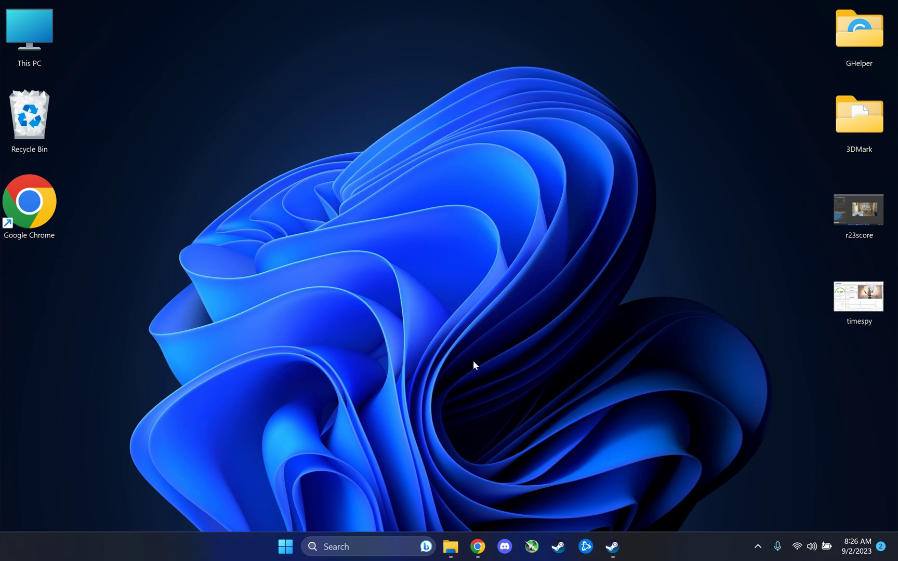
pyautogui.moveTo(468, 371)
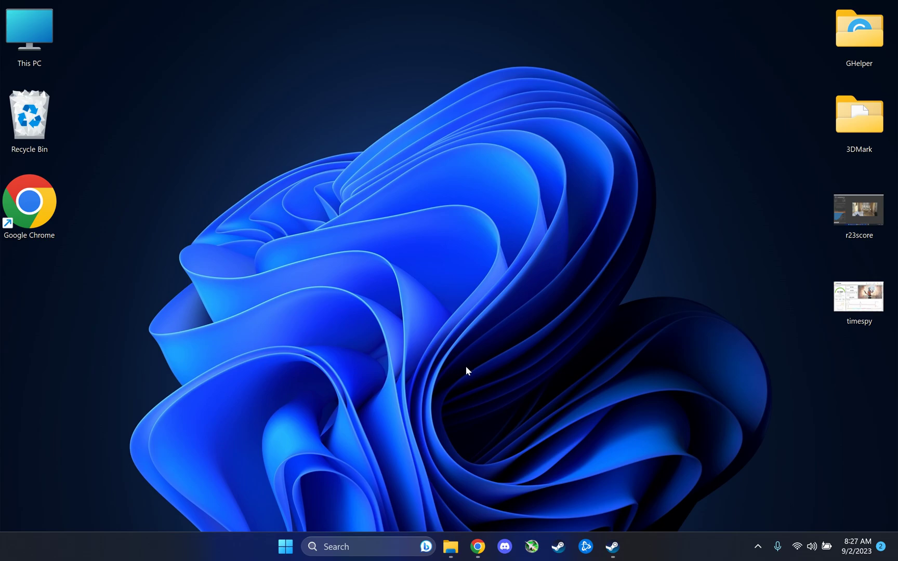
pyautogui.moveTo(464, 376)
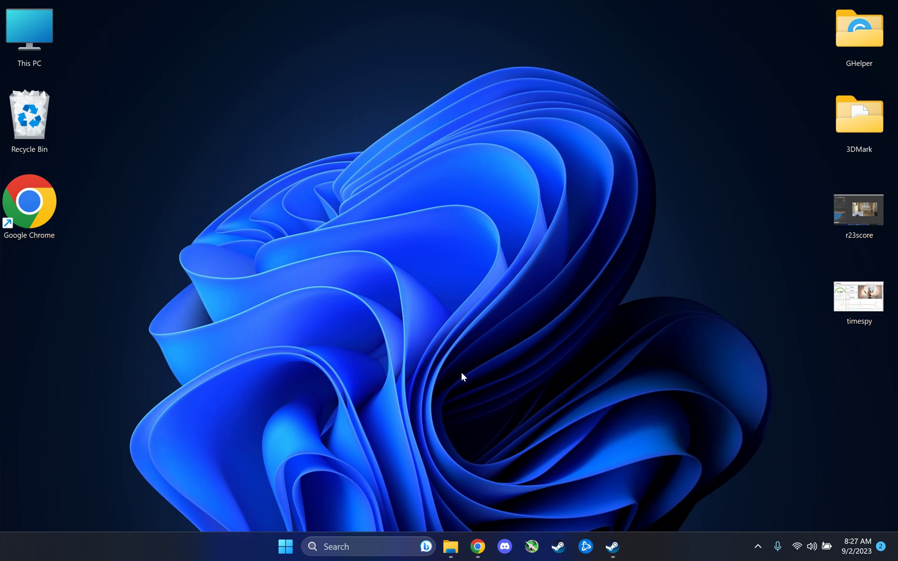
pyautogui.moveTo(459, 376)
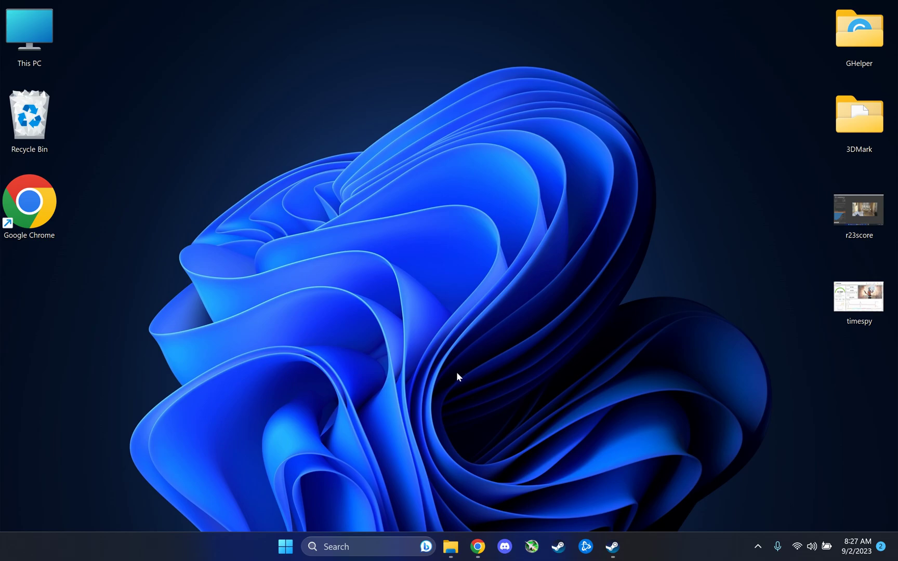
pyautogui.moveTo(450, 385)
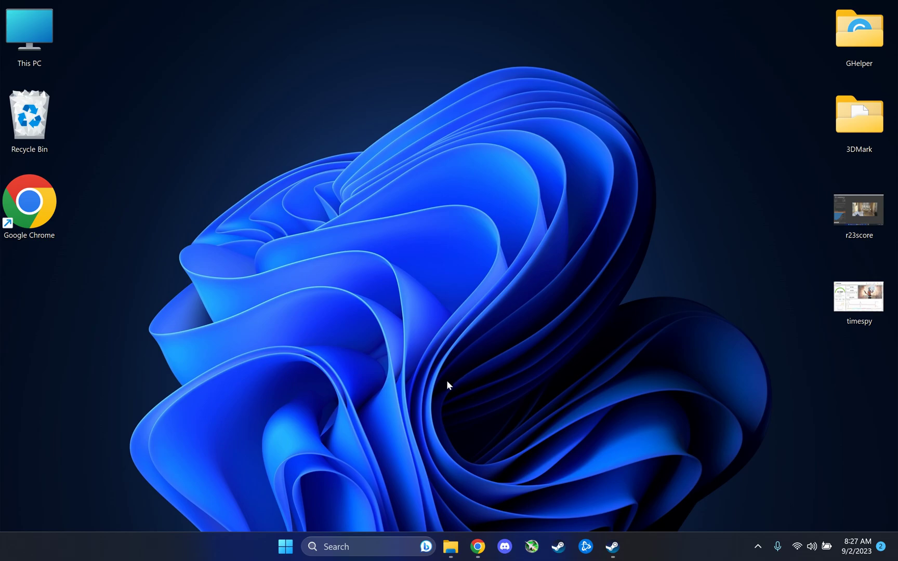
pyautogui.moveTo(473, 393)
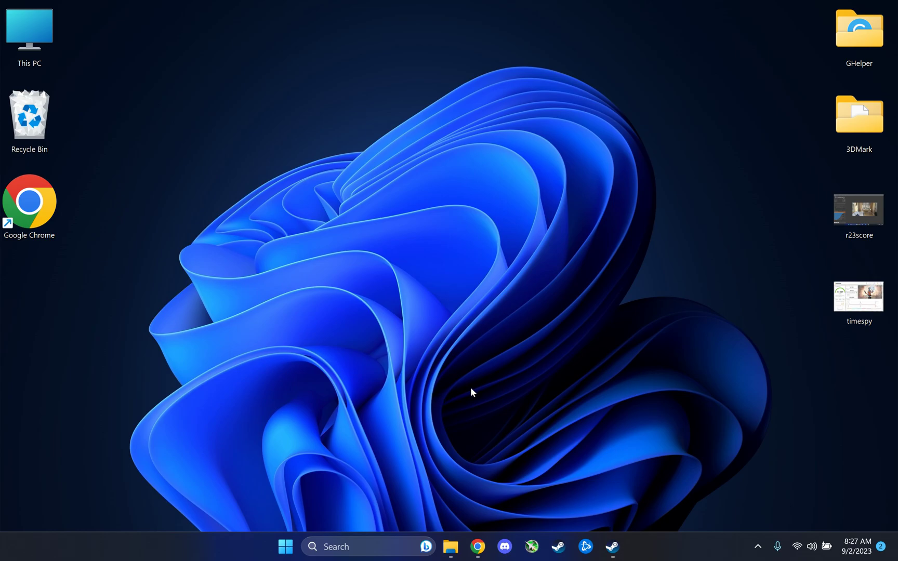
pyautogui.moveTo(461, 295)
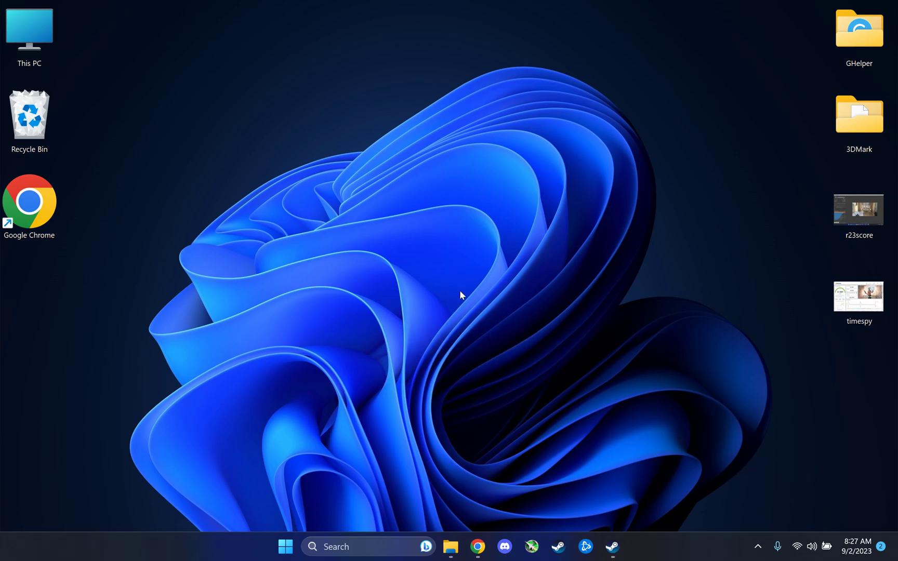
pyautogui.moveTo(385, 433)
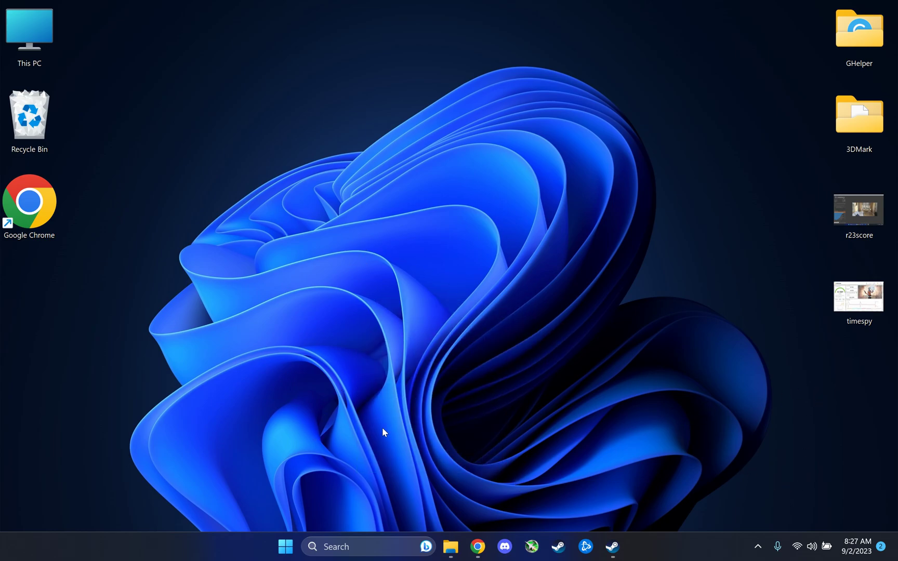
pyautogui.moveTo(439, 357)
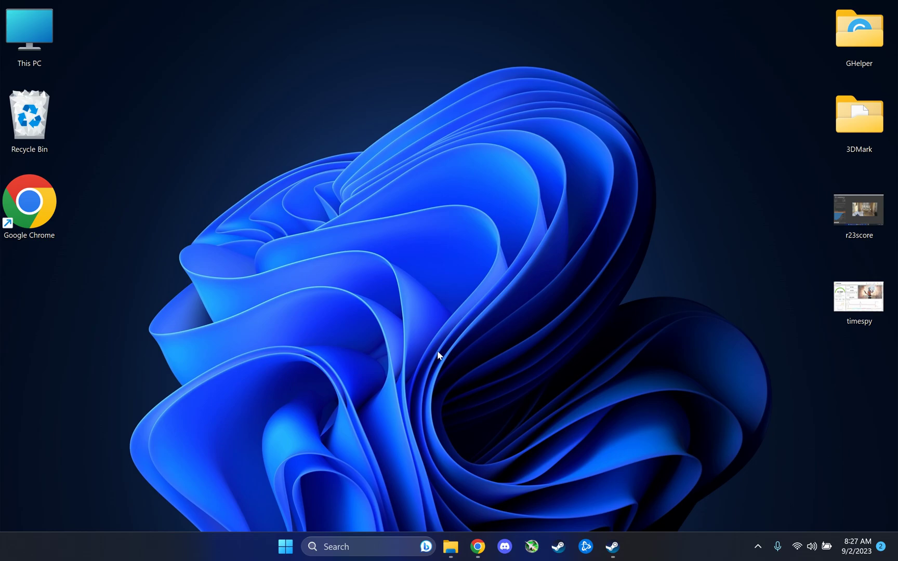